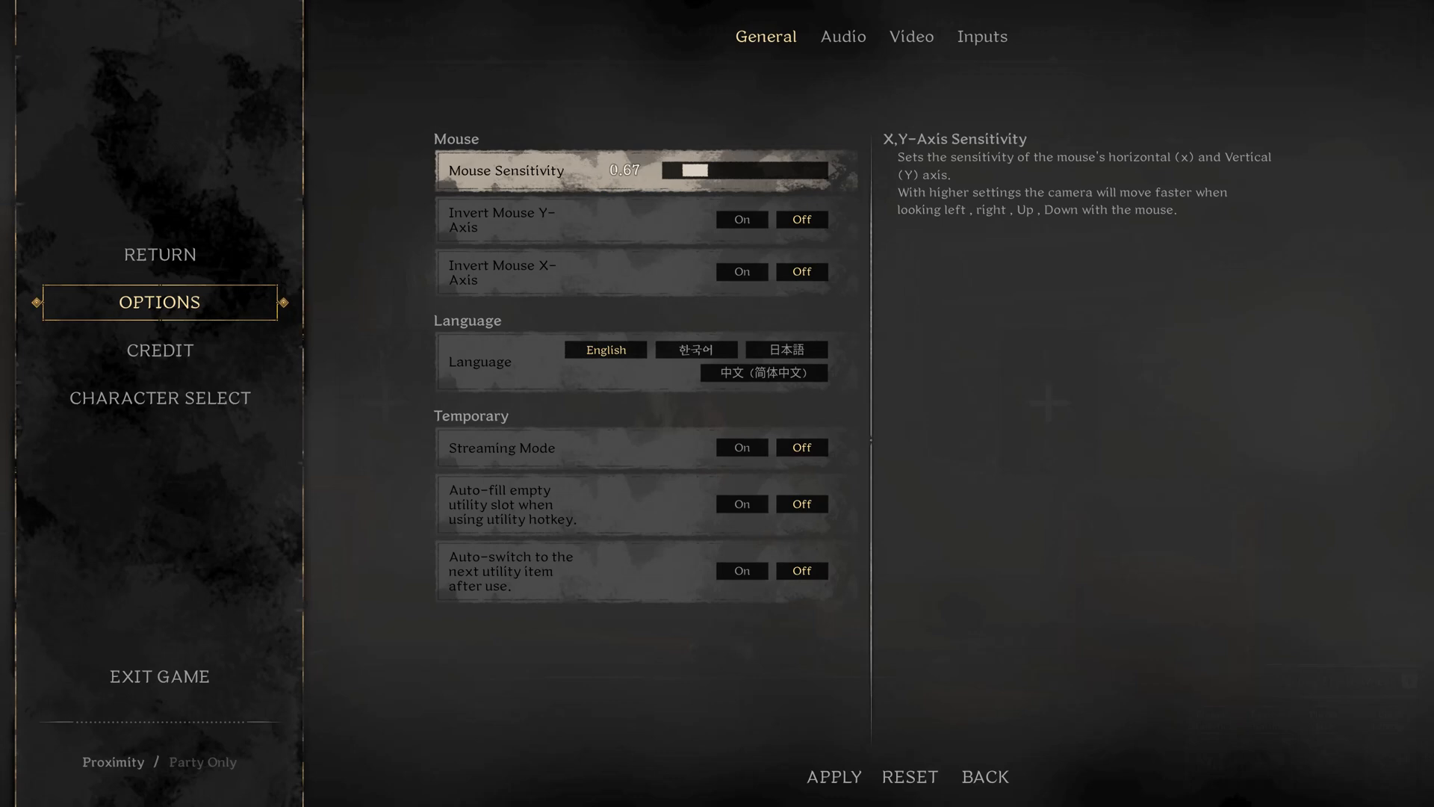
mouse_move(609, 219)
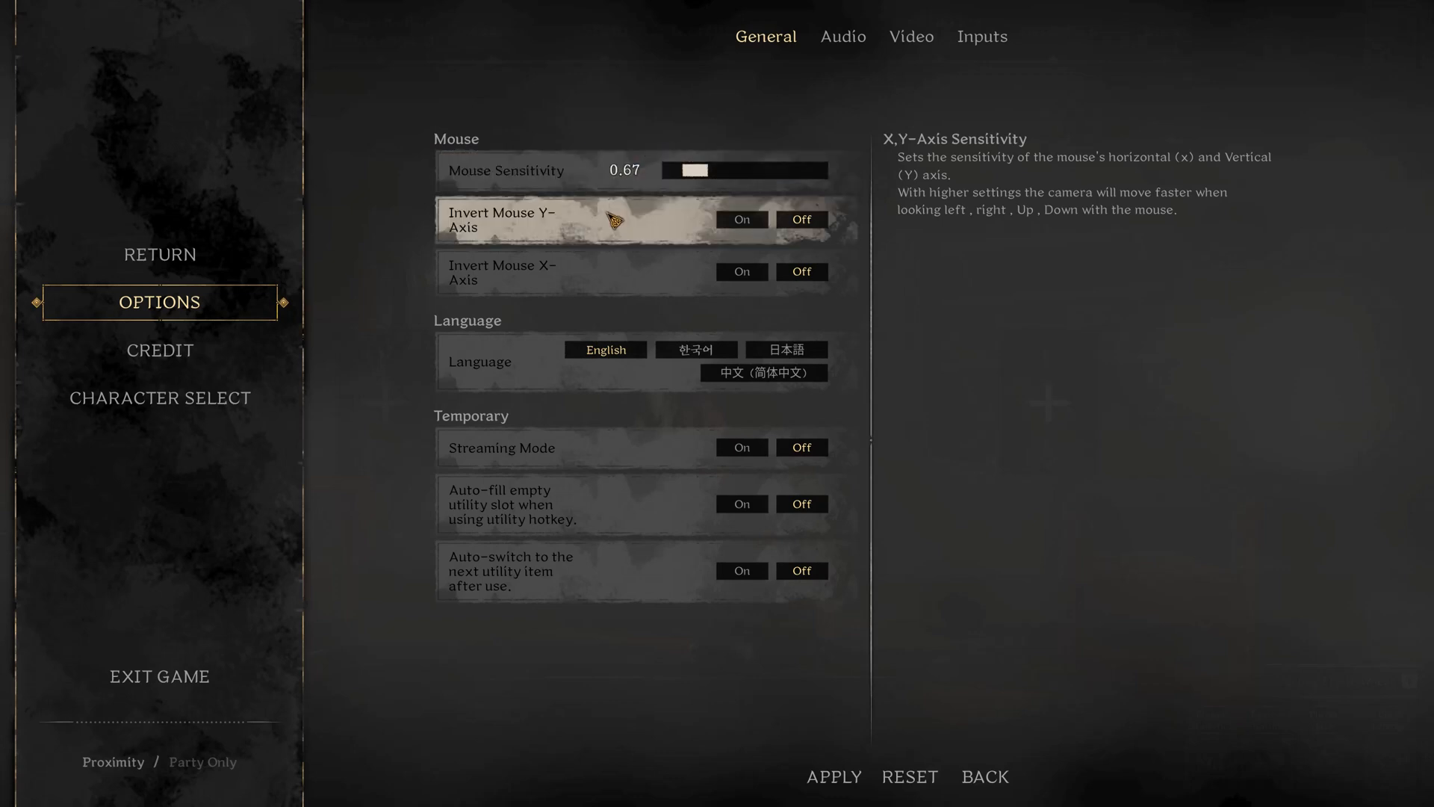
mouse_move(641, 548)
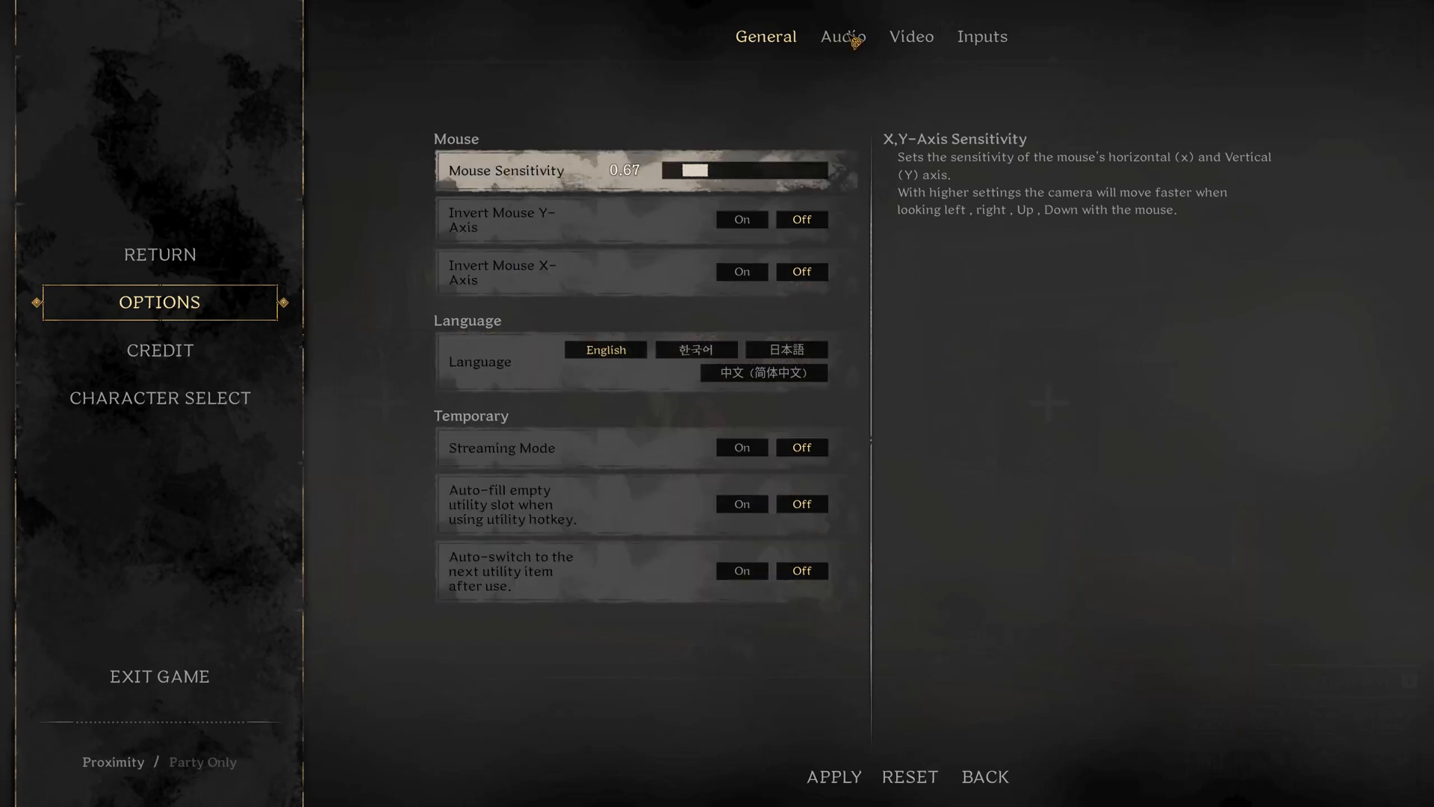
mouse_move(772, 590)
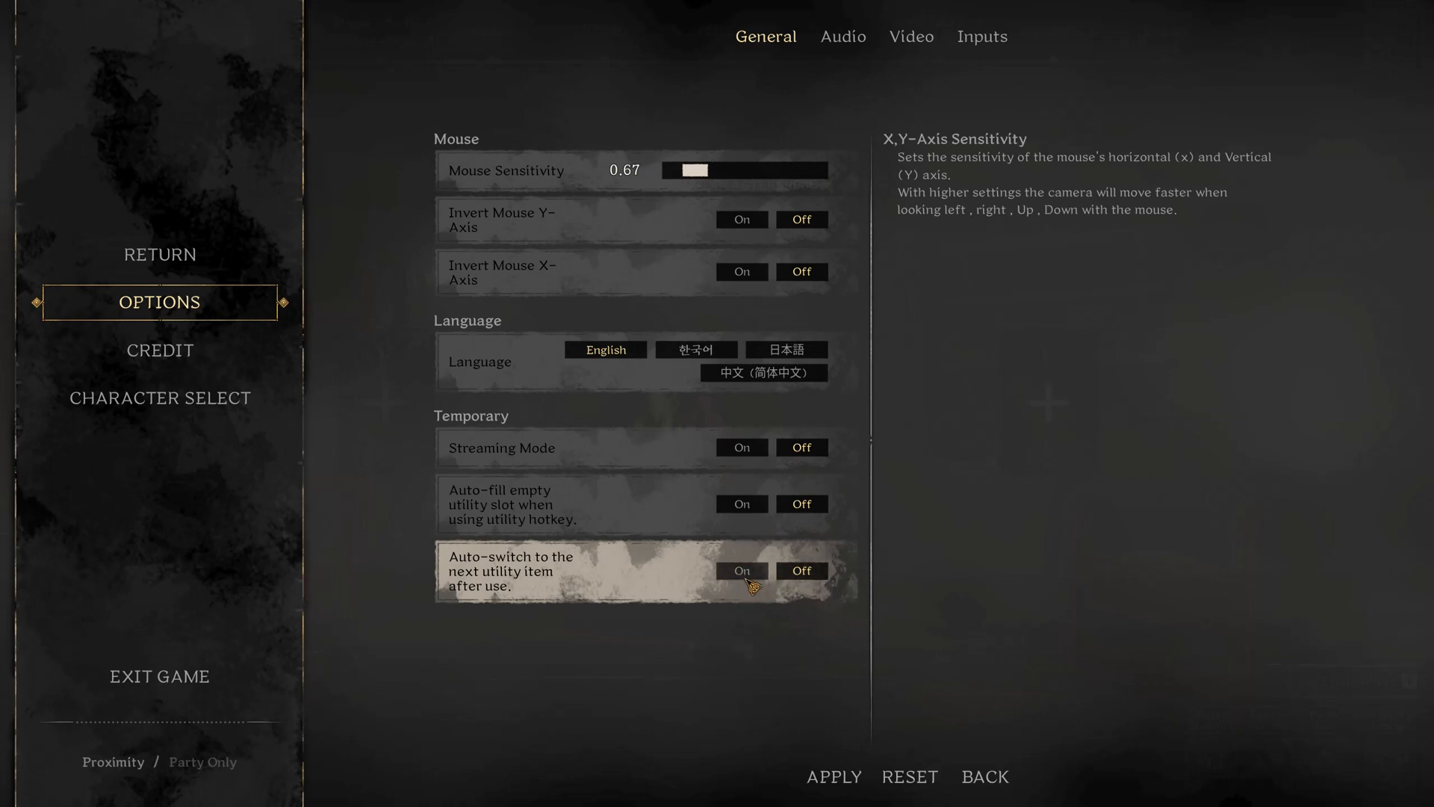
Show the Audio settings: effects 91, push-to-talk proximity chat, voice volumes at 50.
click(842, 36)
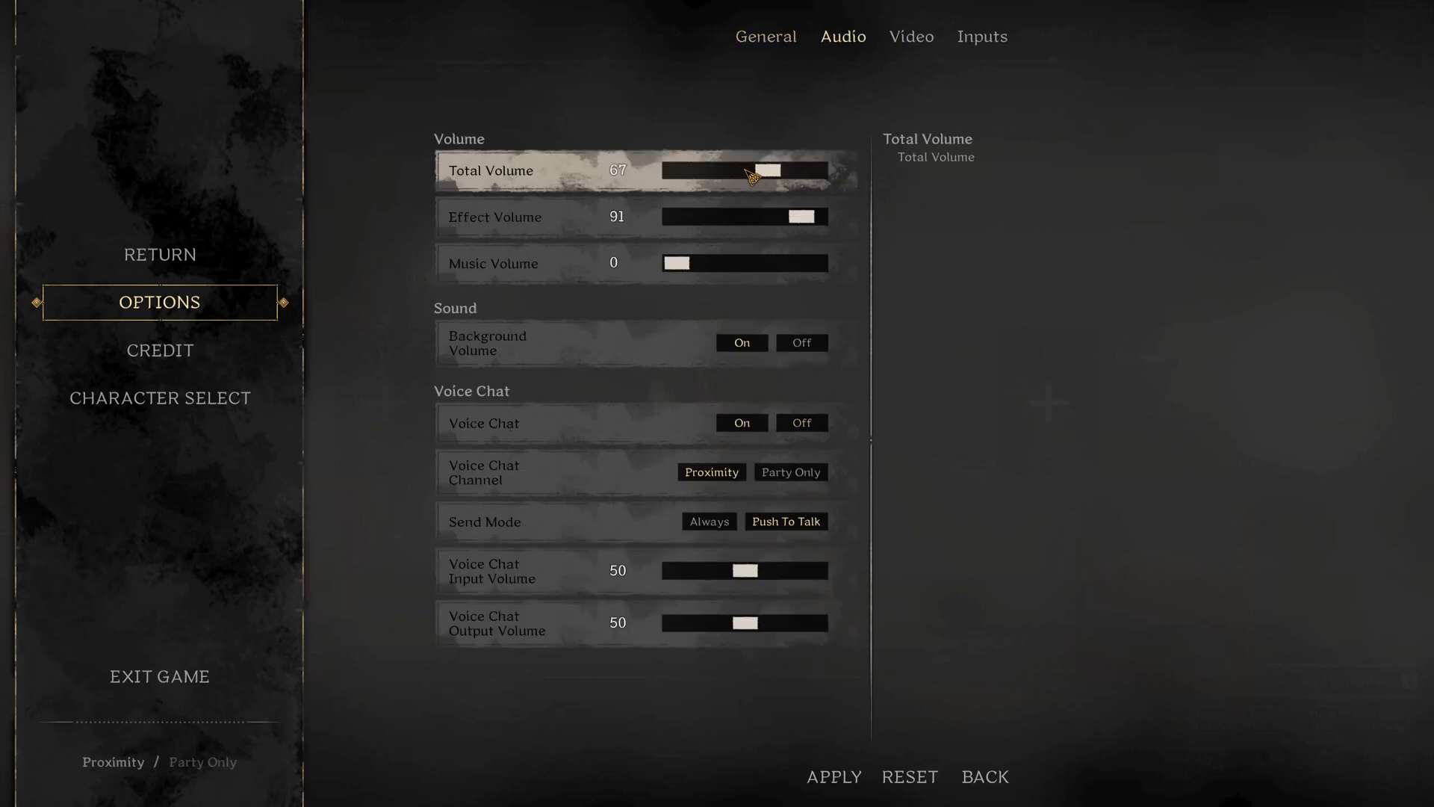
mouse_move(788, 255)
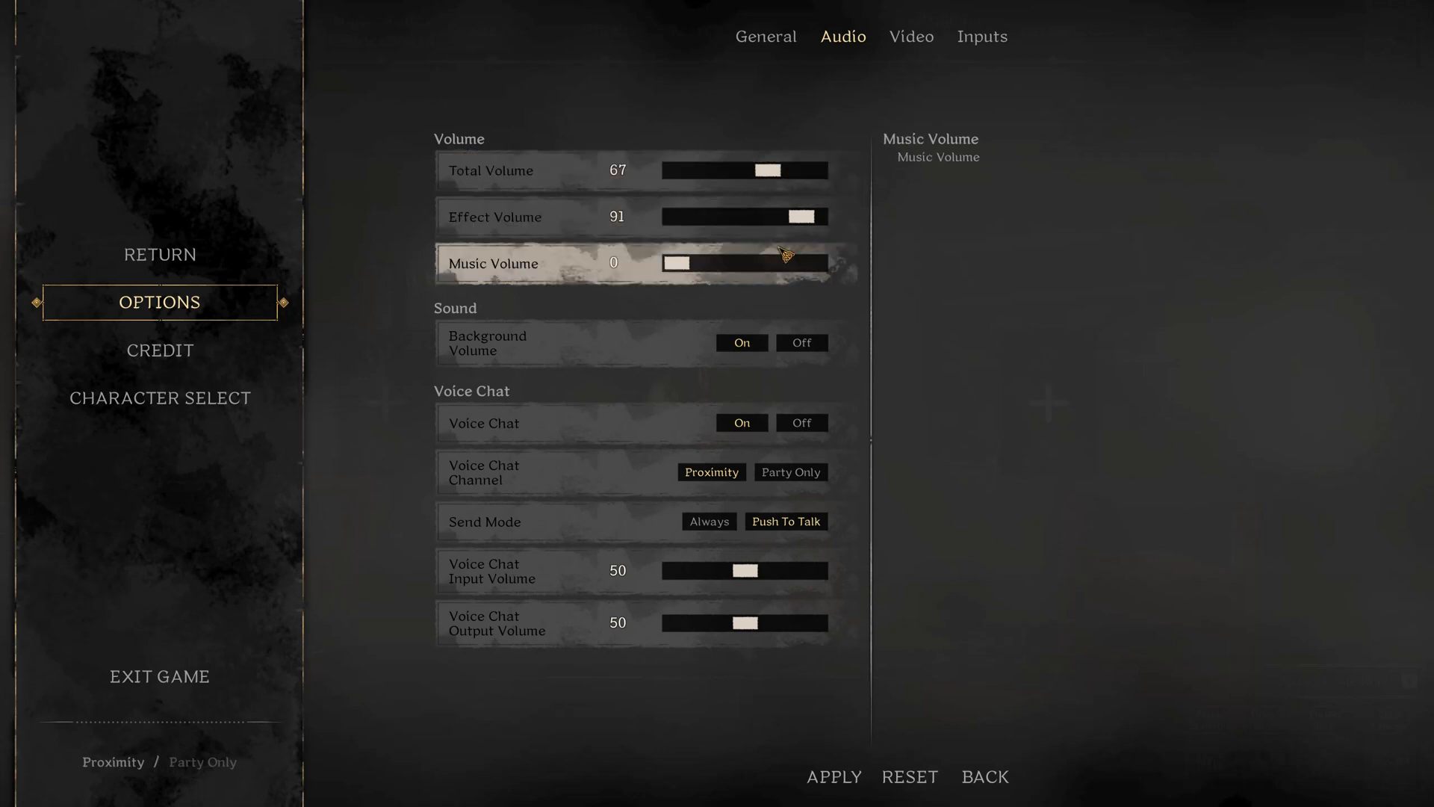
mouse_move(686, 348)
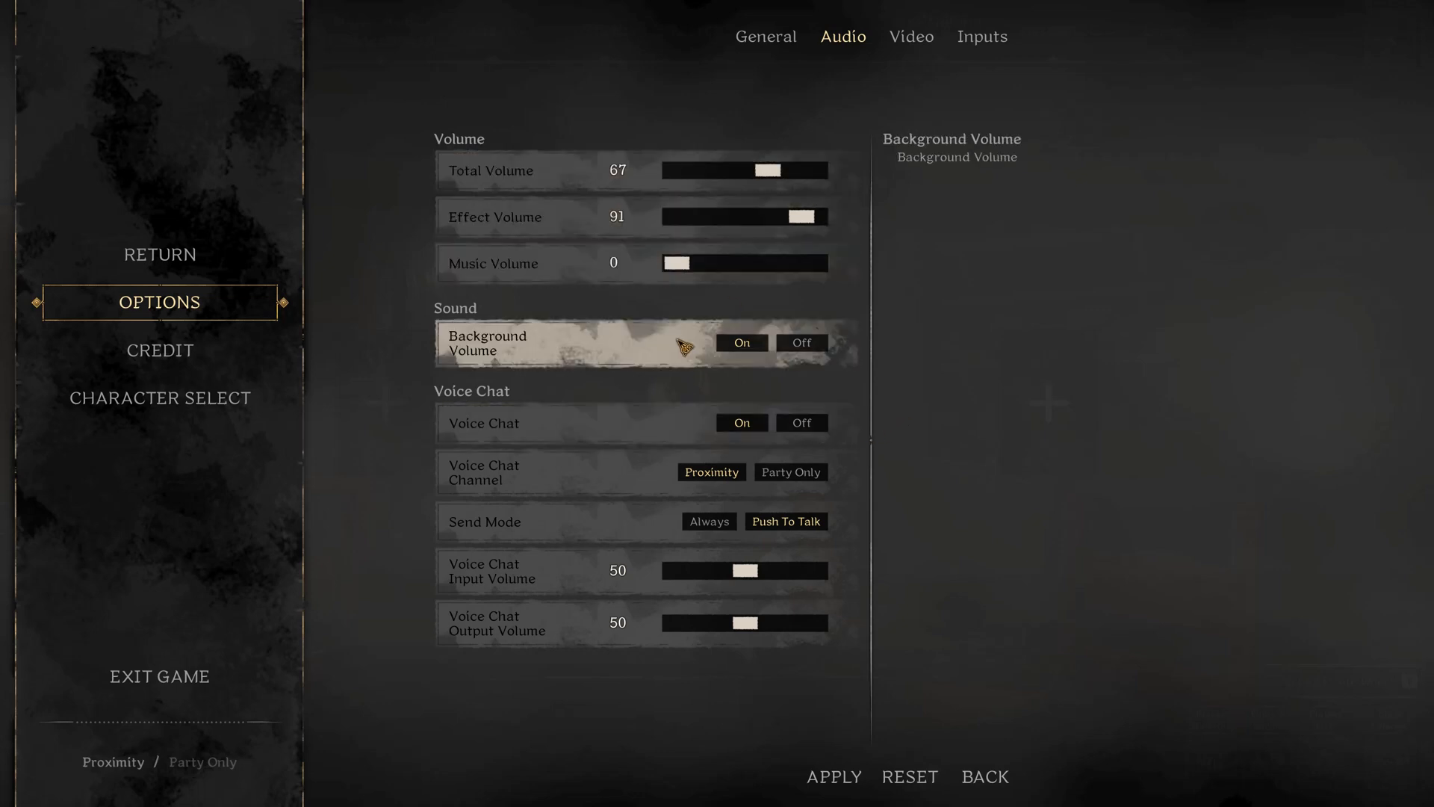
mouse_move(983, 141)
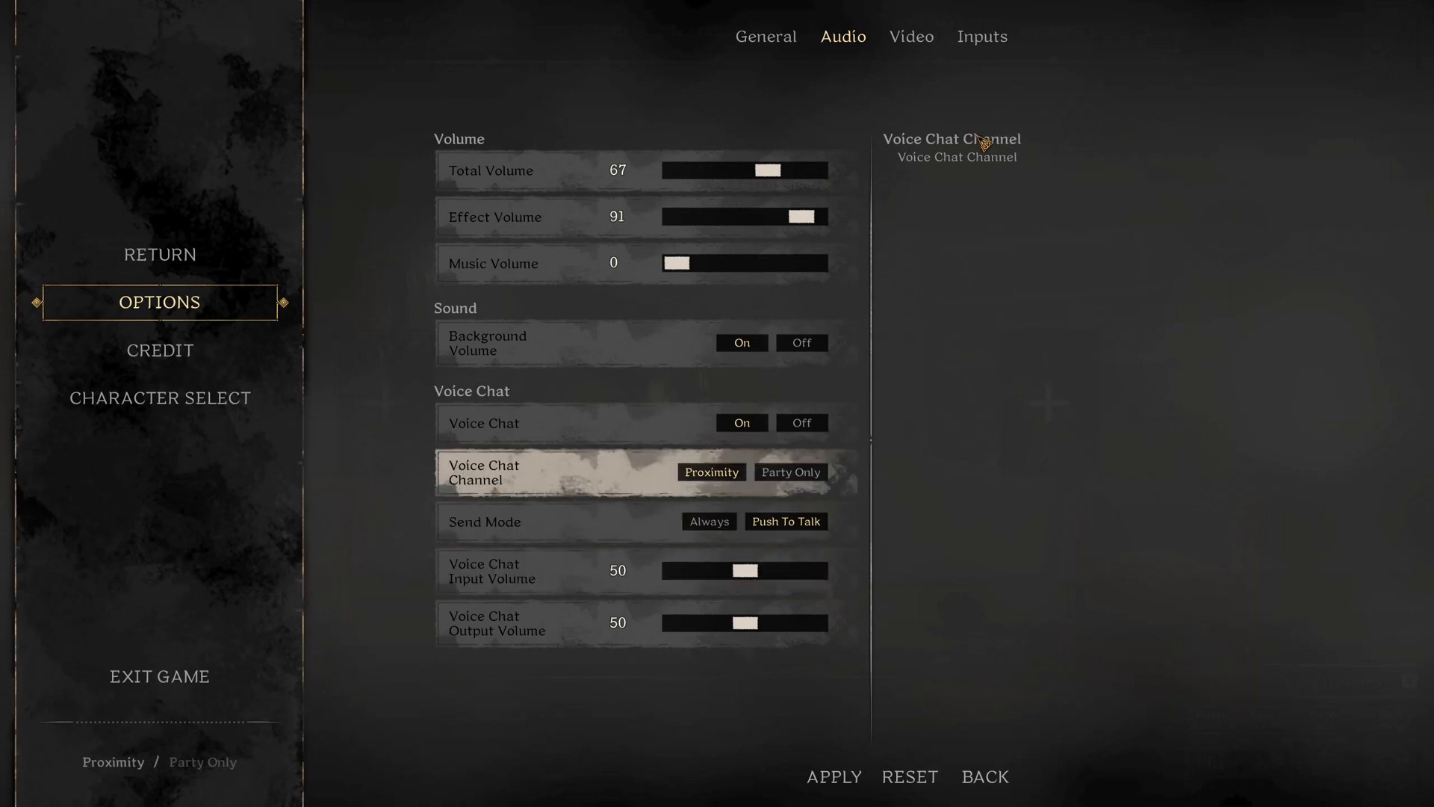
Show the Video settings: High shadows, 2560×1440 windowed fullscreen, 144 frame limit.
click(911, 36)
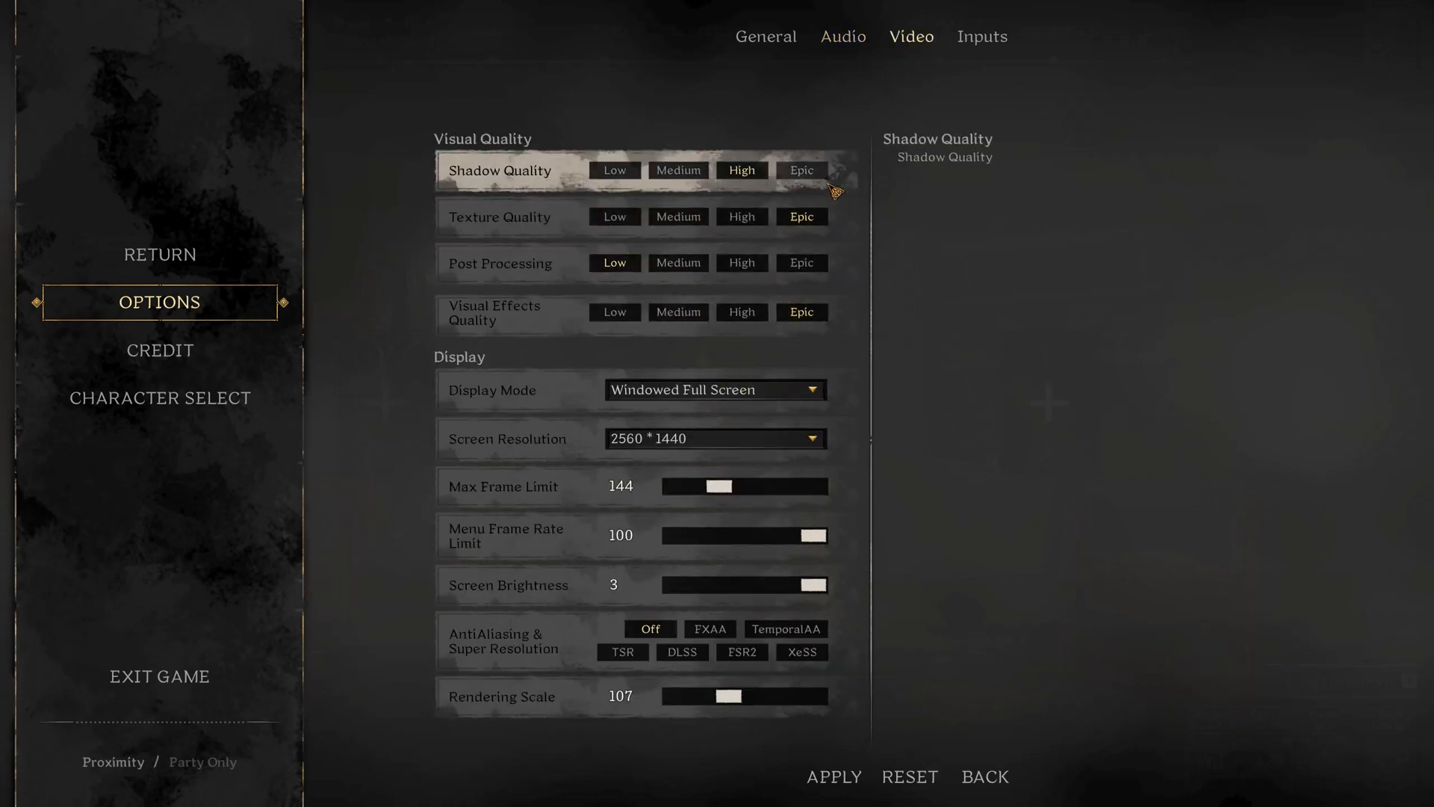
mouse_move(838, 216)
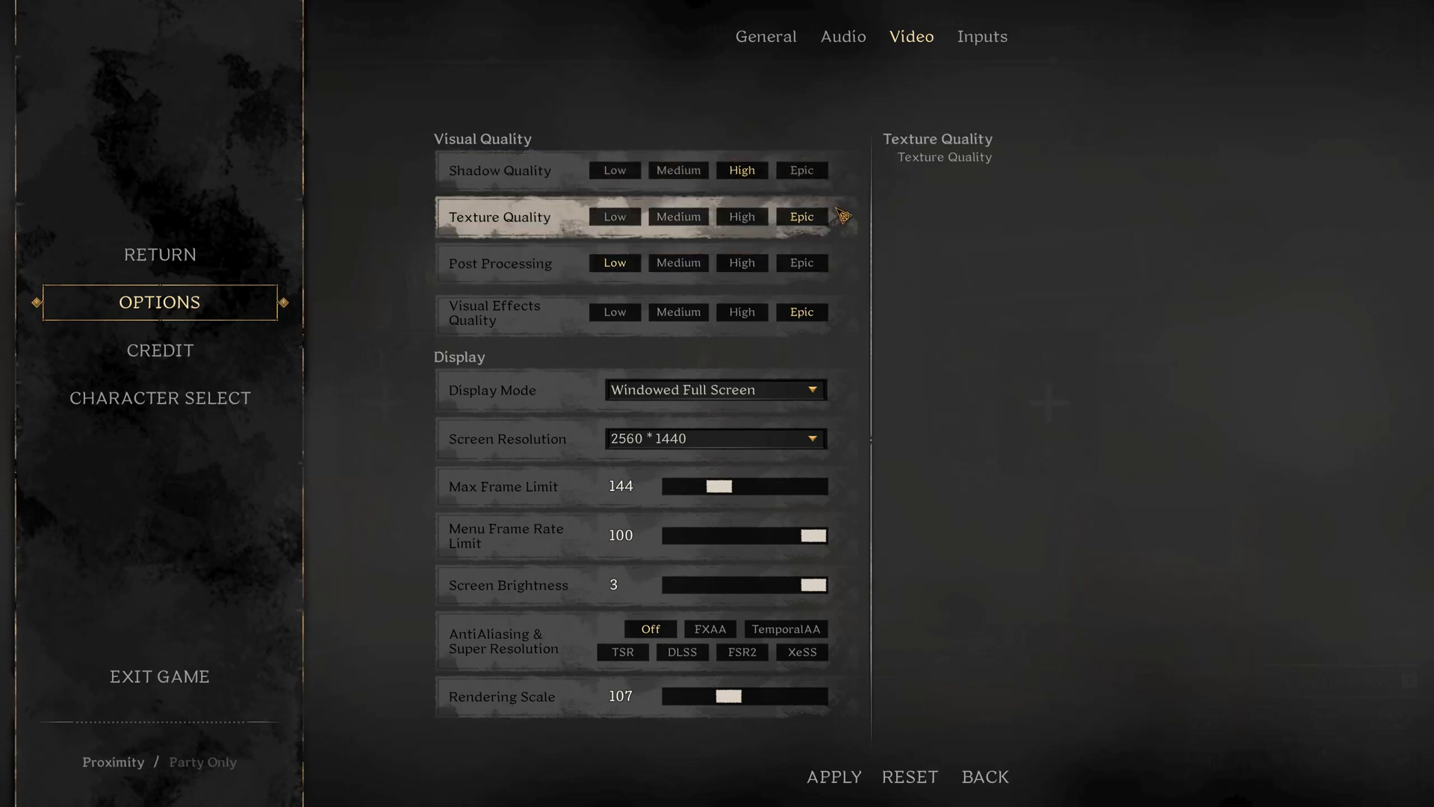
mouse_move(512, 262)
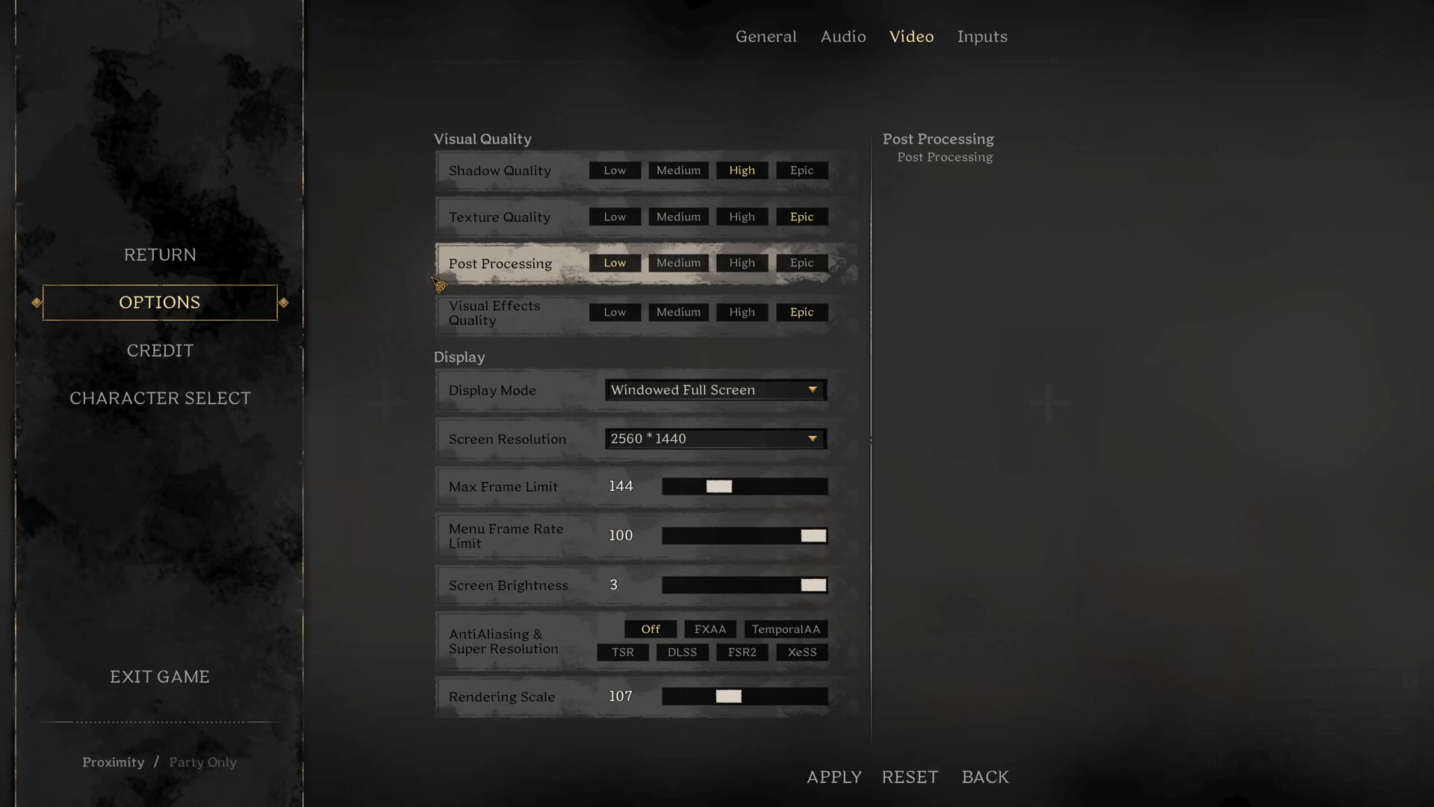
mouse_move(492, 275)
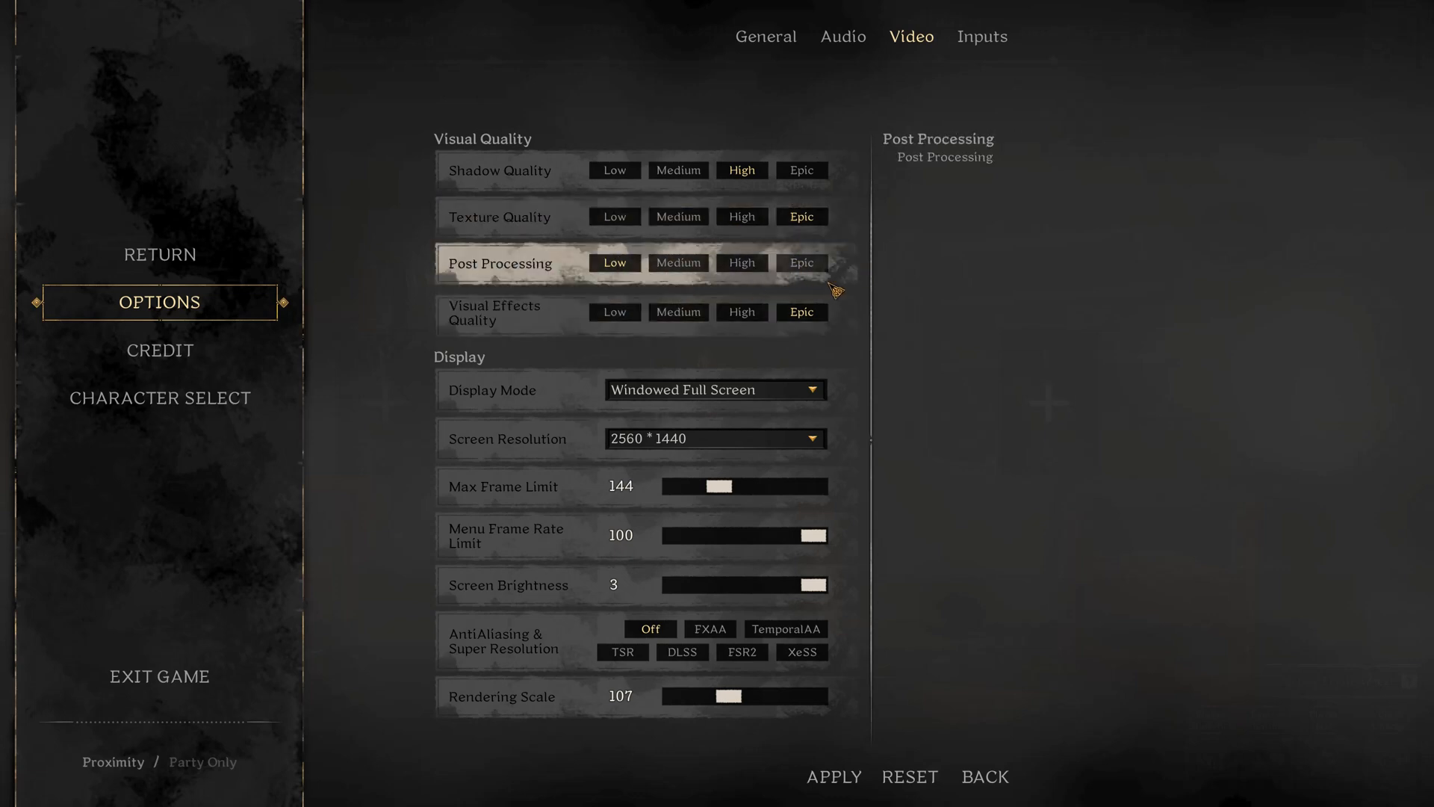
mouse_move(499, 318)
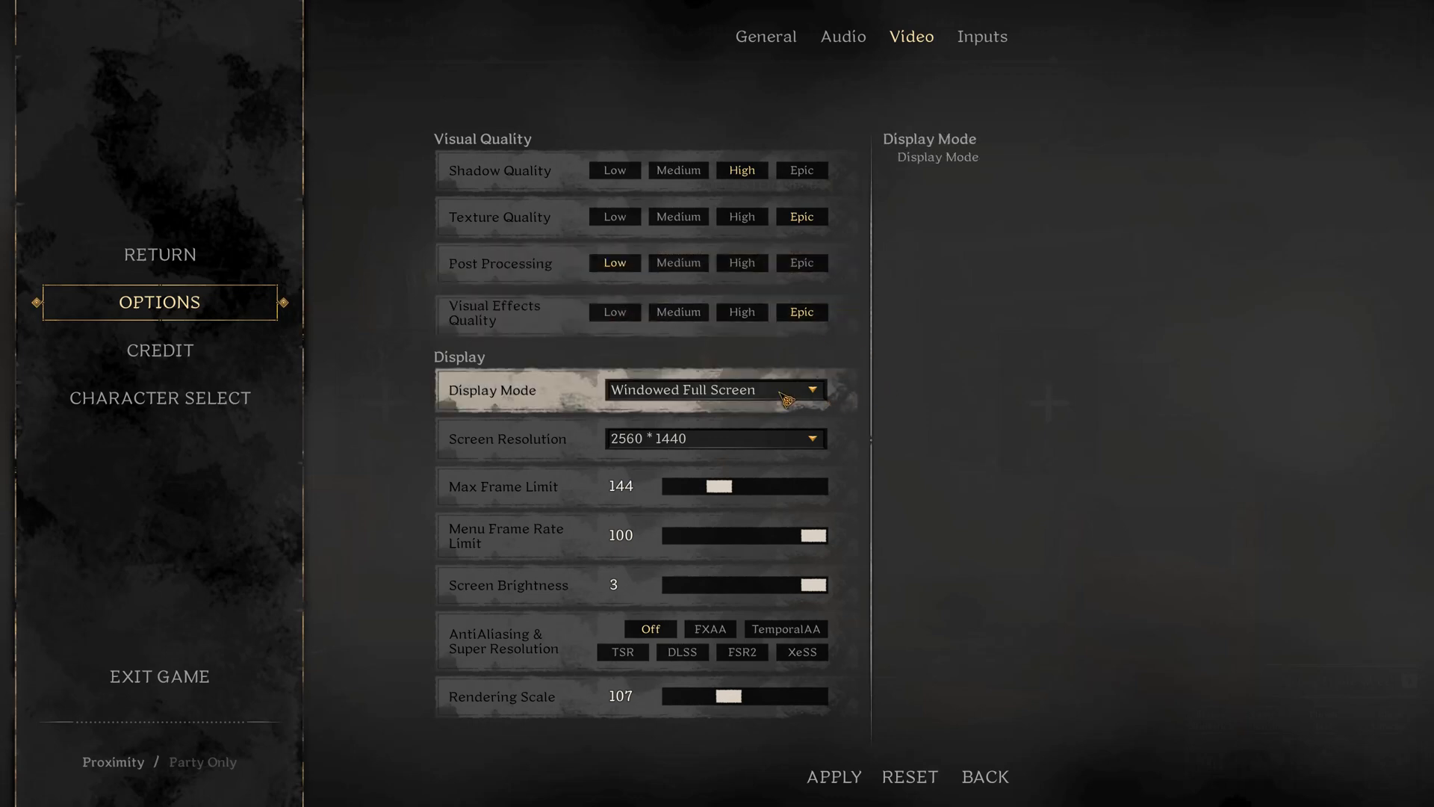
mouse_move(745, 408)
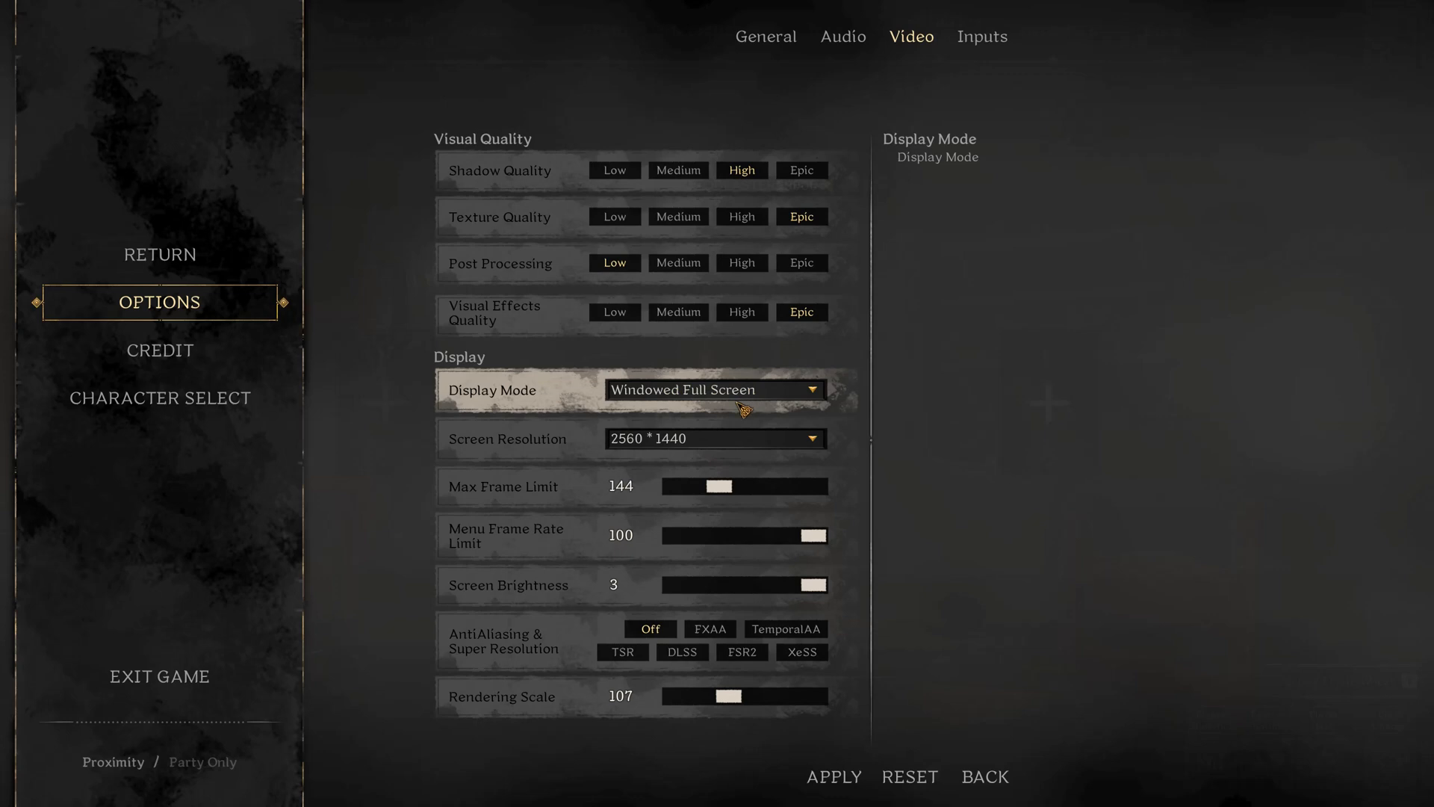
mouse_move(714, 438)
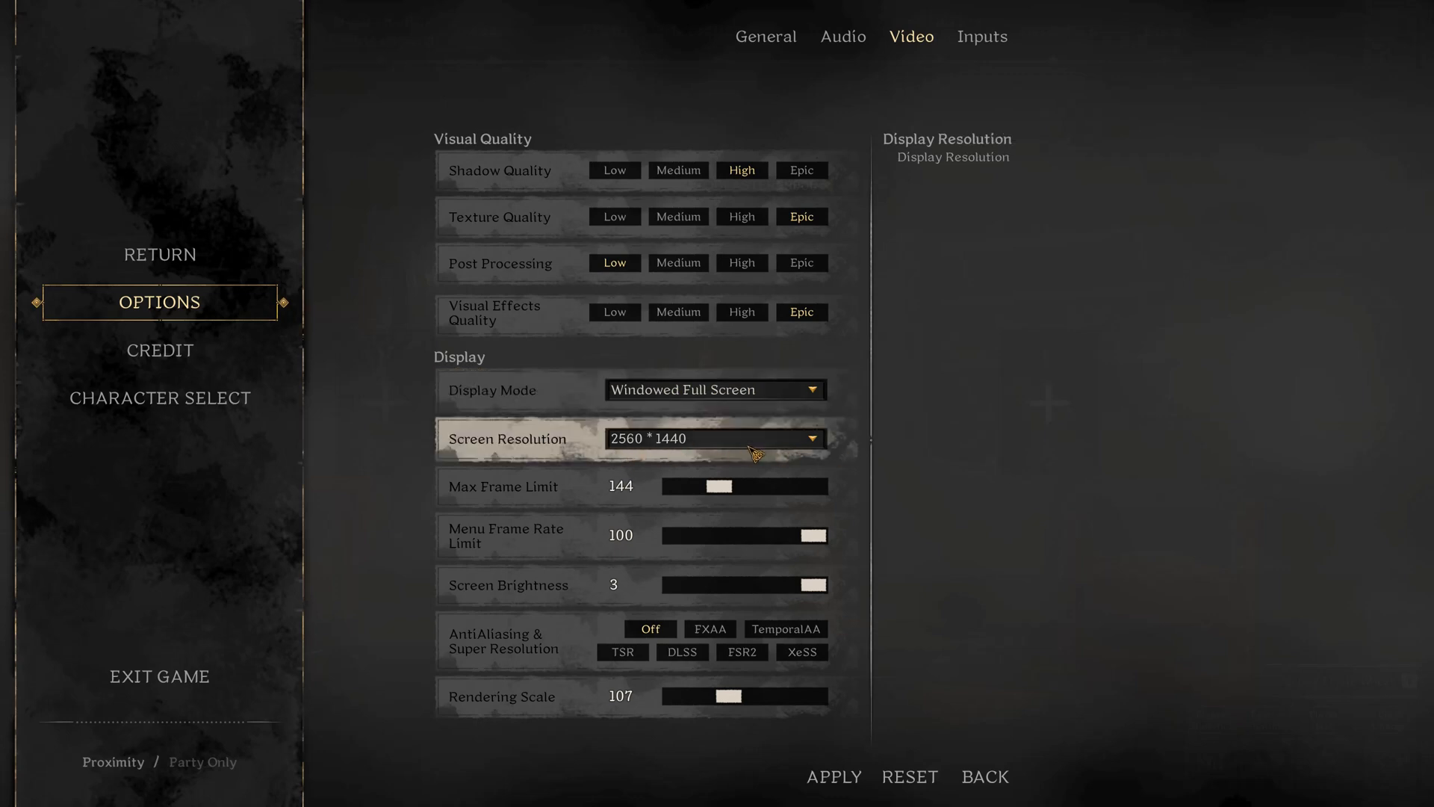
mouse_move(676, 451)
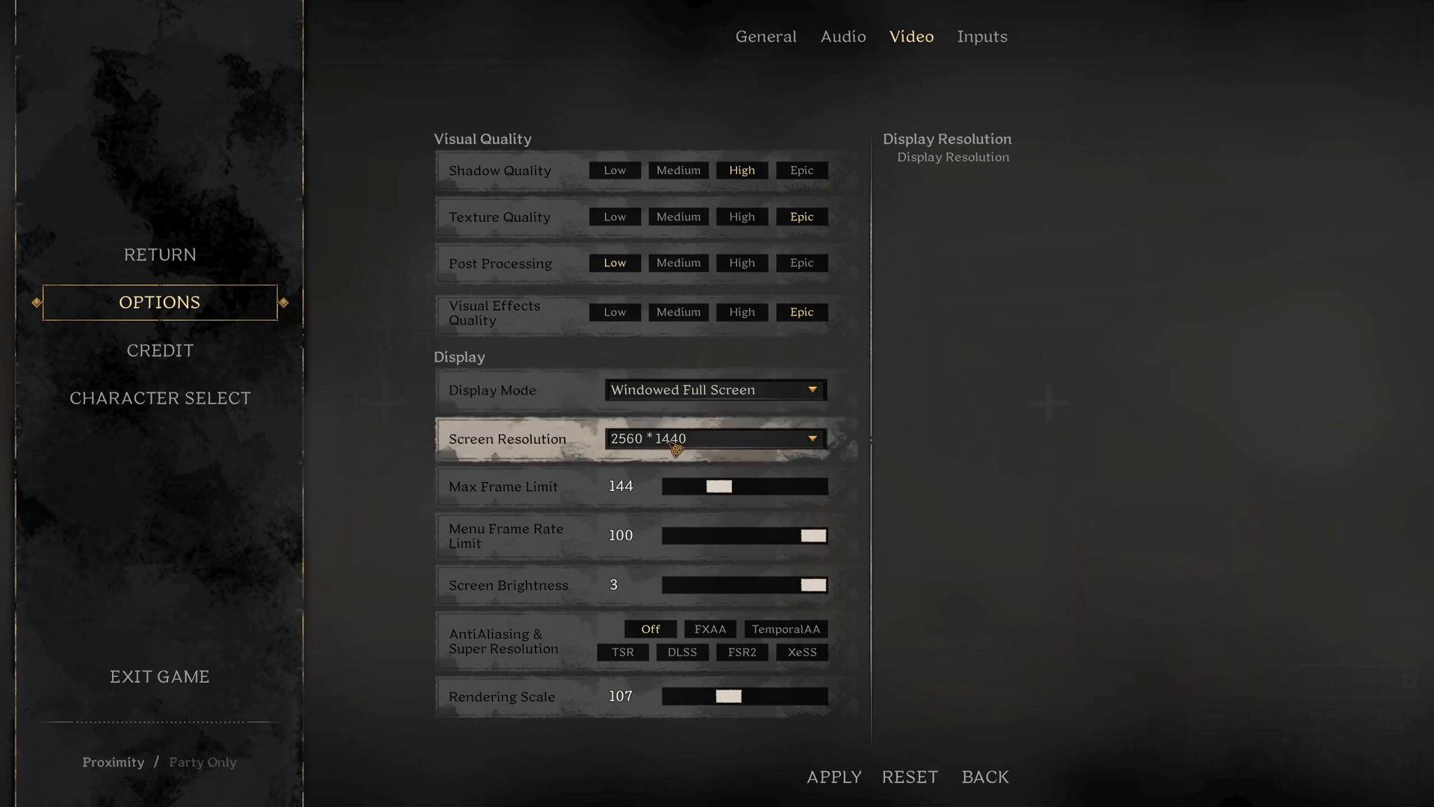
click(714, 438)
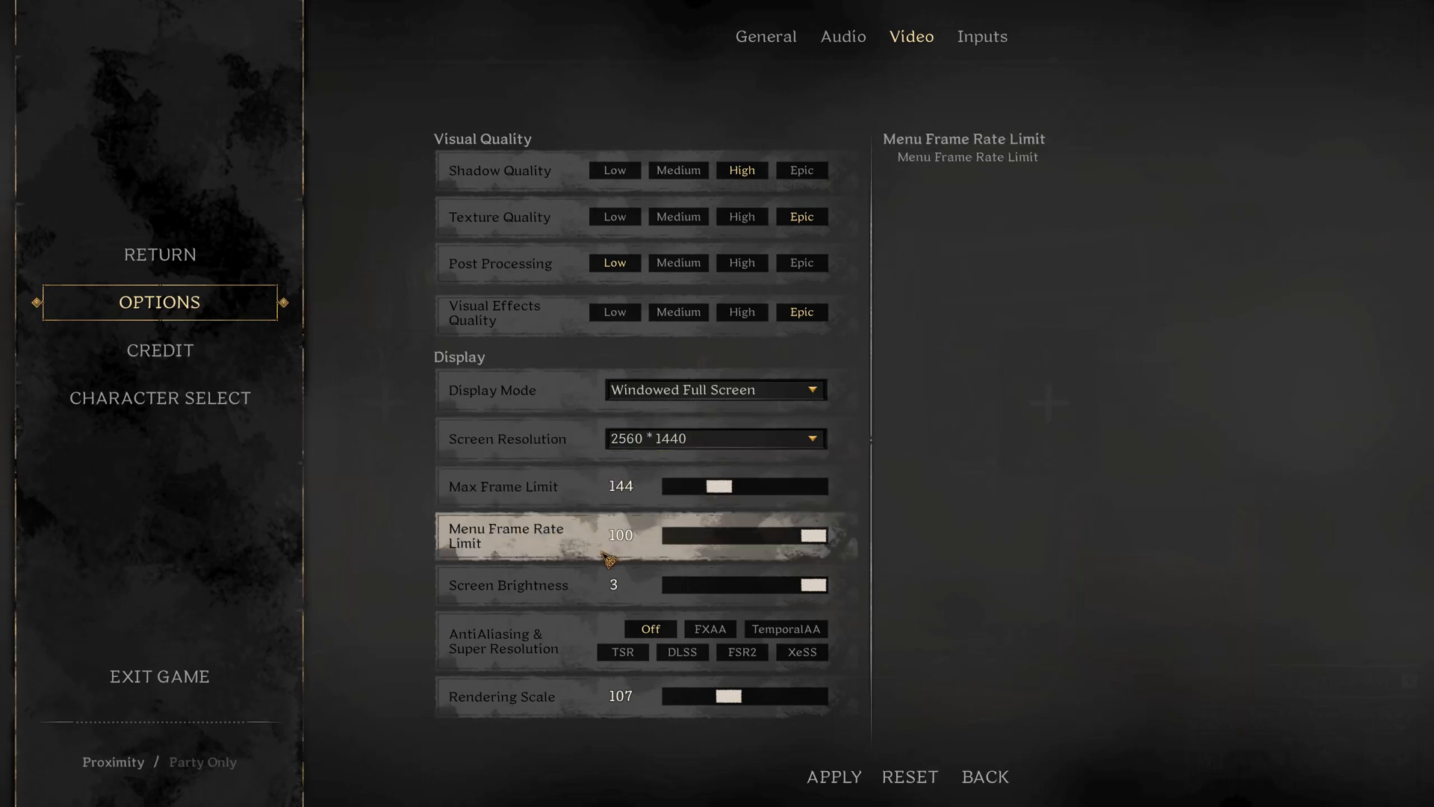
mouse_move(613, 594)
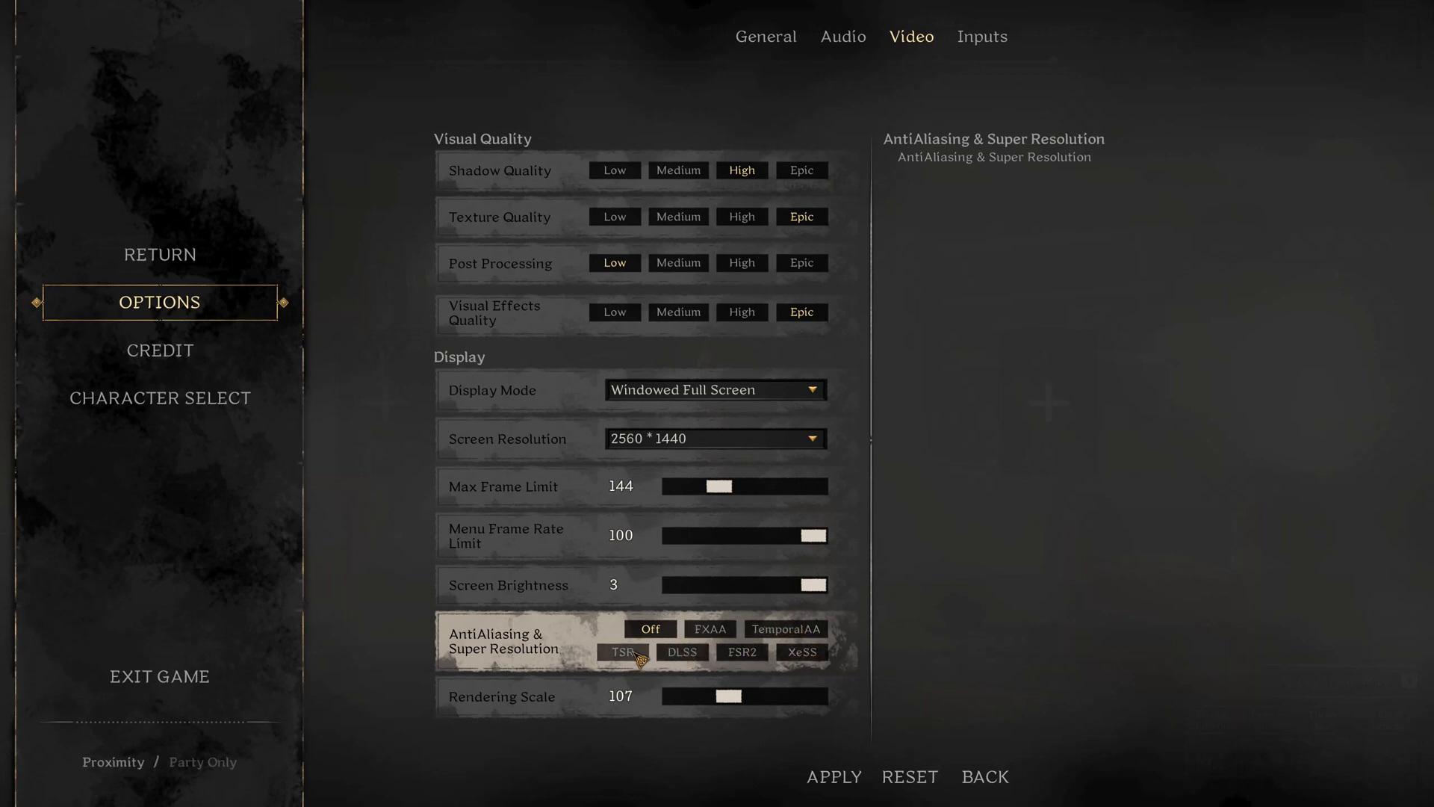
mouse_move(595, 719)
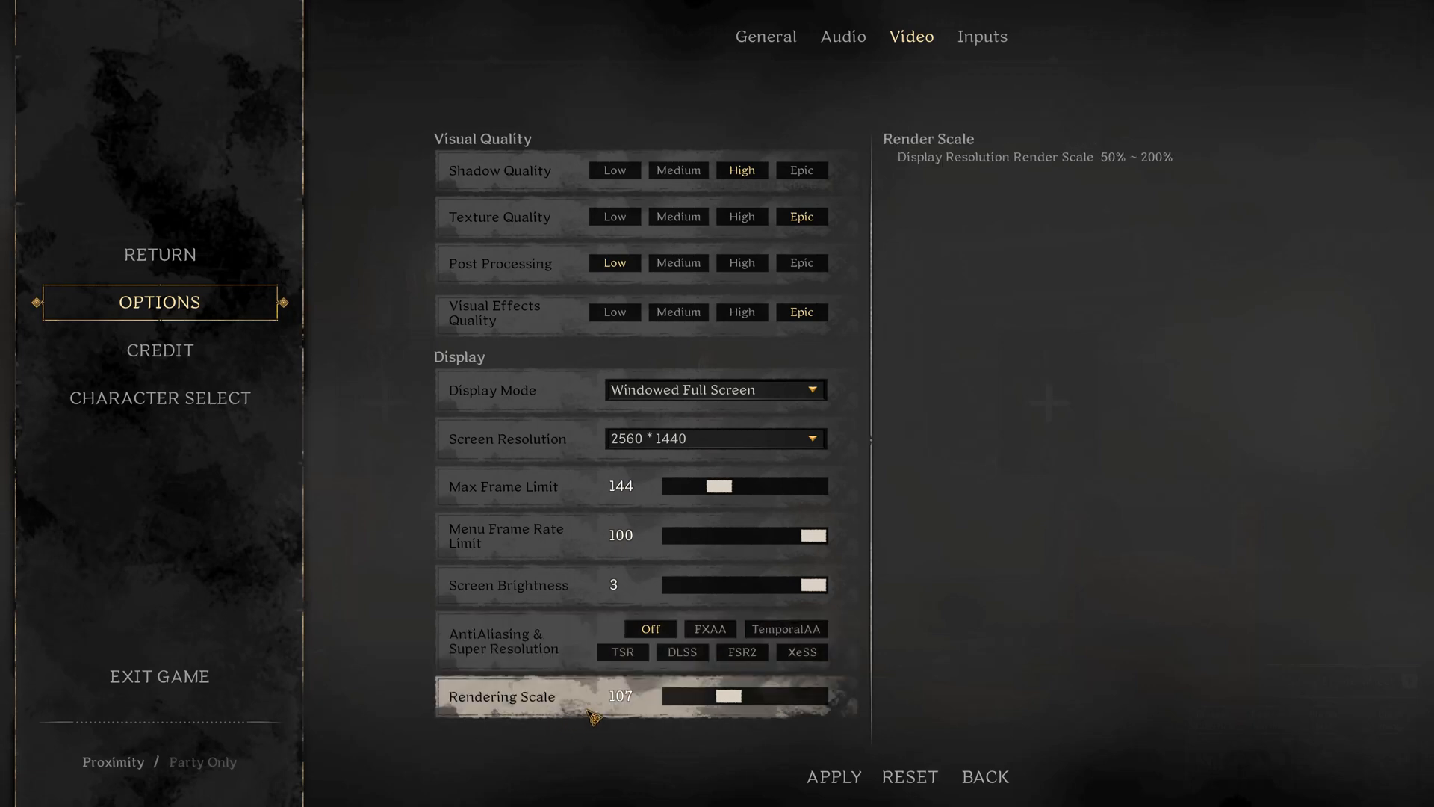